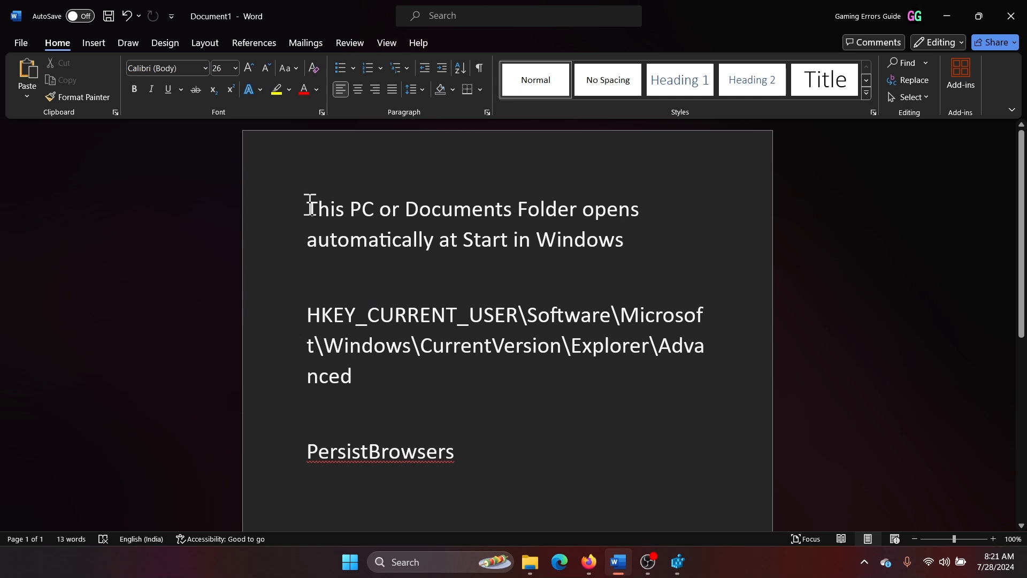
Highlight the registry path text in the Word notes
left_click_drag(308, 209, 623, 239)
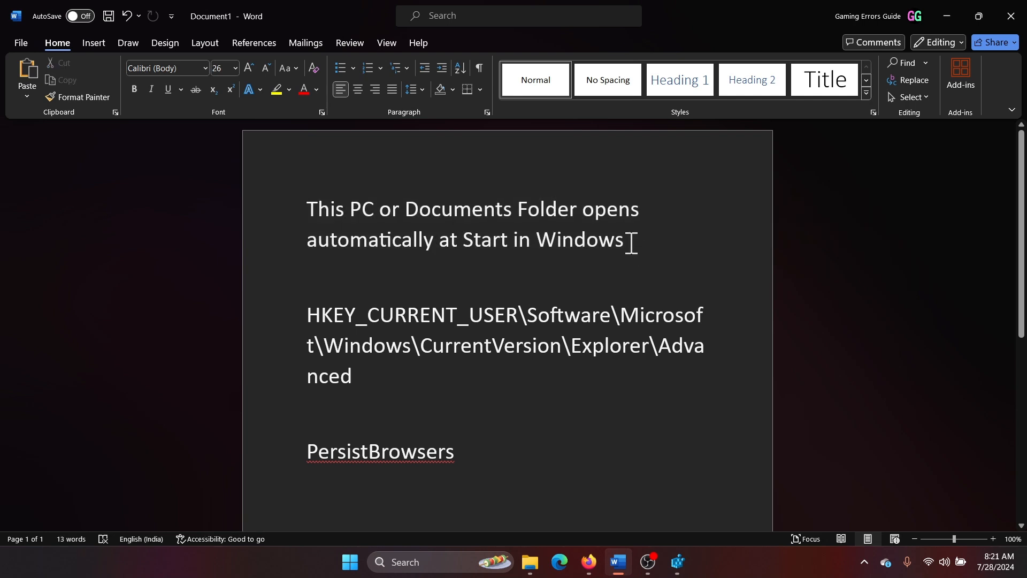
mouse_move(376, 355)
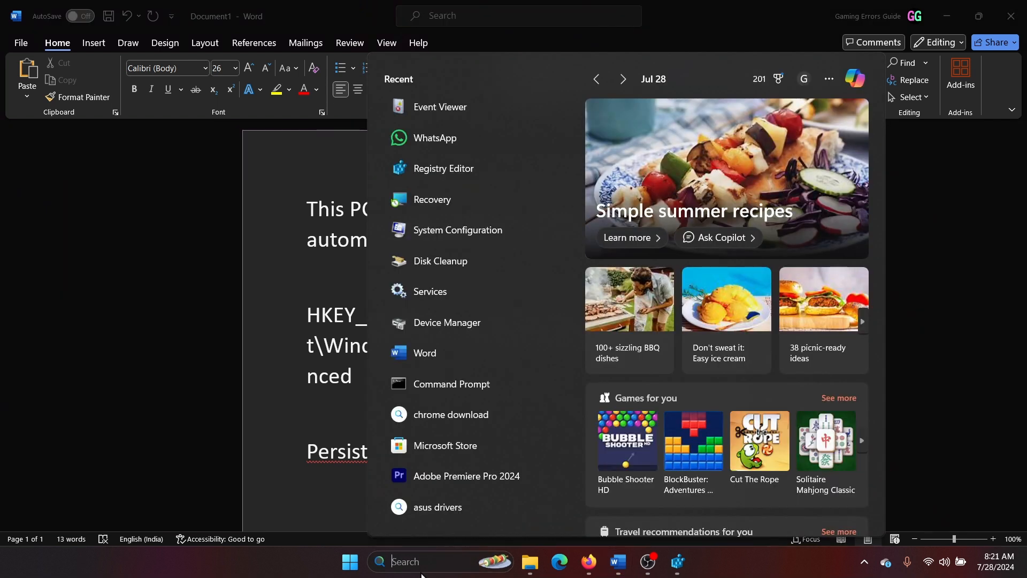
Launch Registry Editor via search and select 'PersistBrowsers' in the Word notes
type("registry Editor")
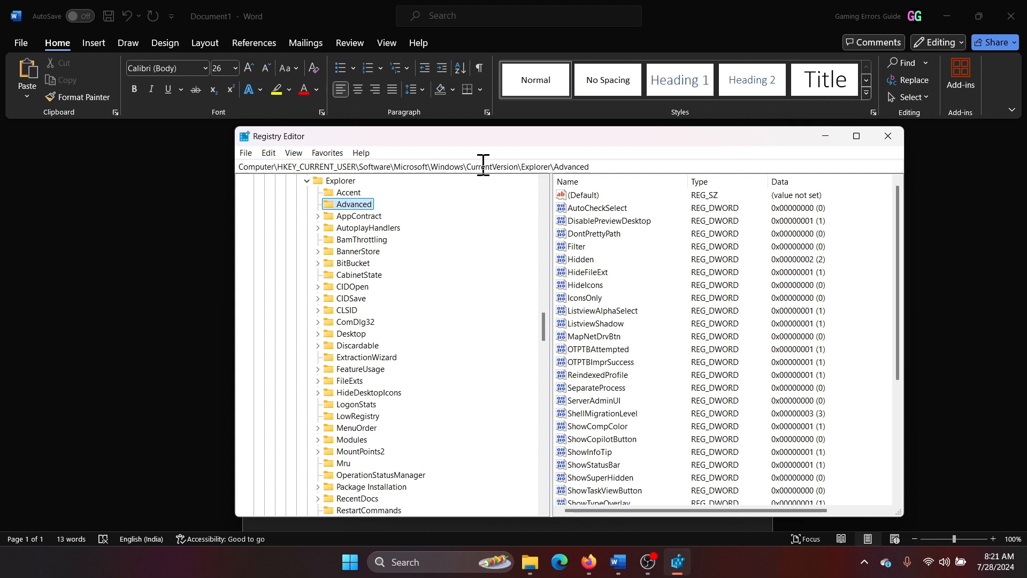
mouse_move(562, 192)
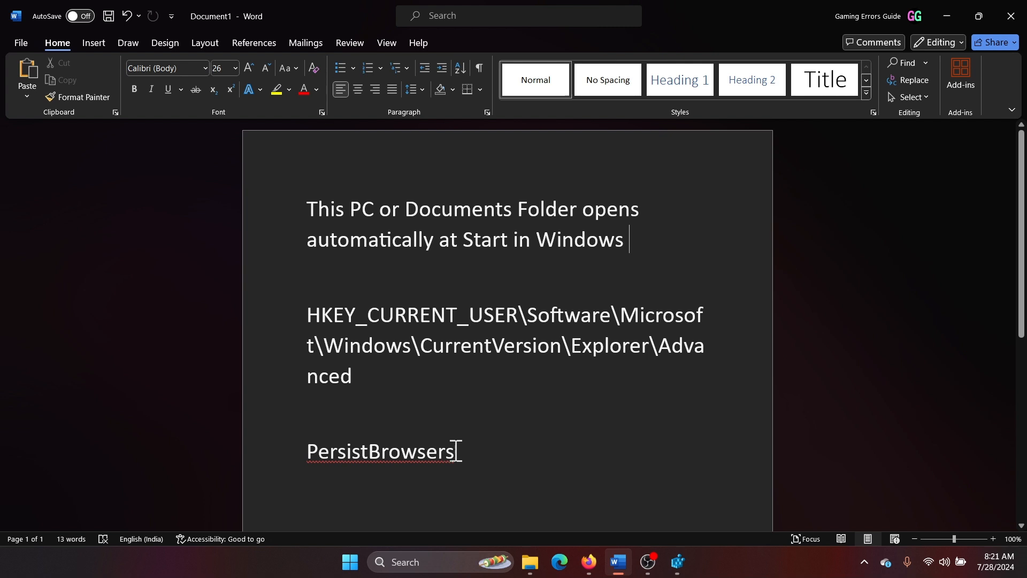
double_click(380, 452)
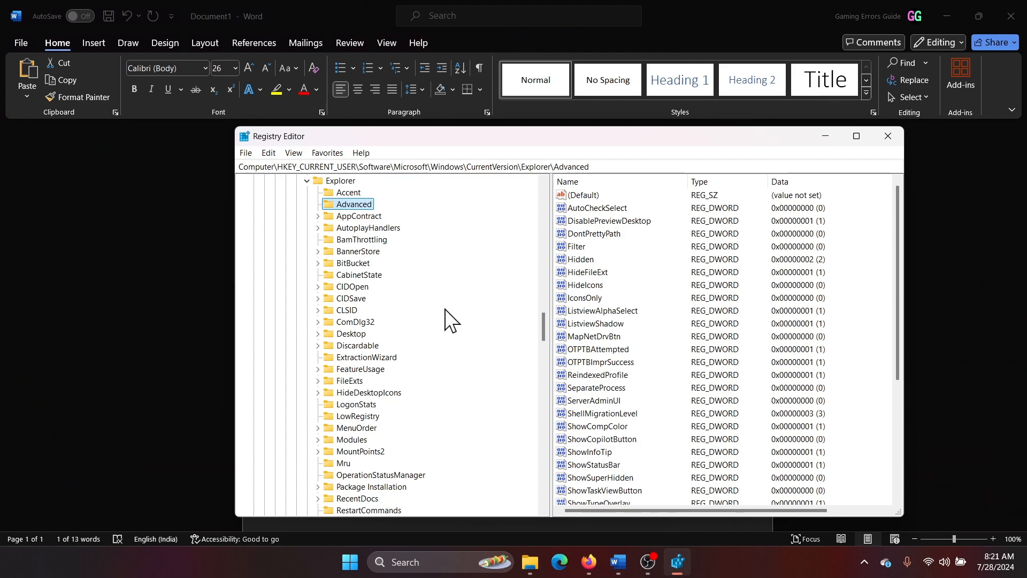
mouse_move(856, 136)
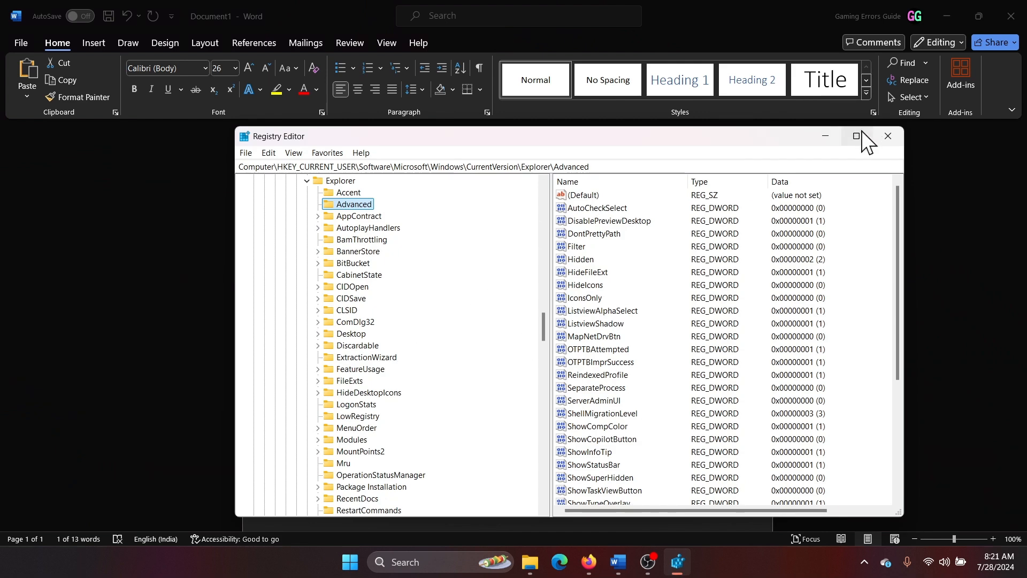
Create a 32-bit DWORD named PersistBrowsers under Advanced and open it for editing
left_click(854, 136)
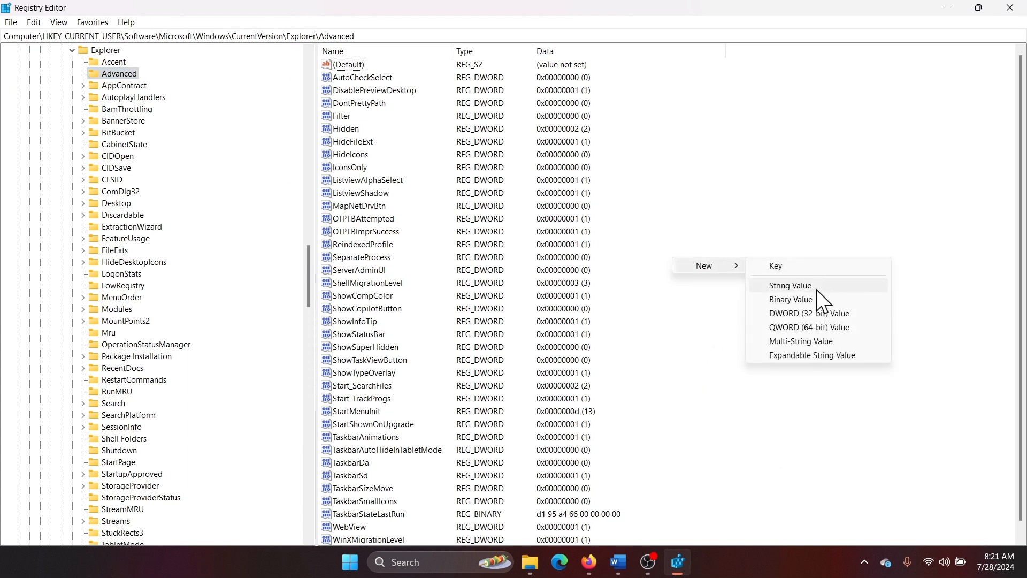
left_click(808, 312)
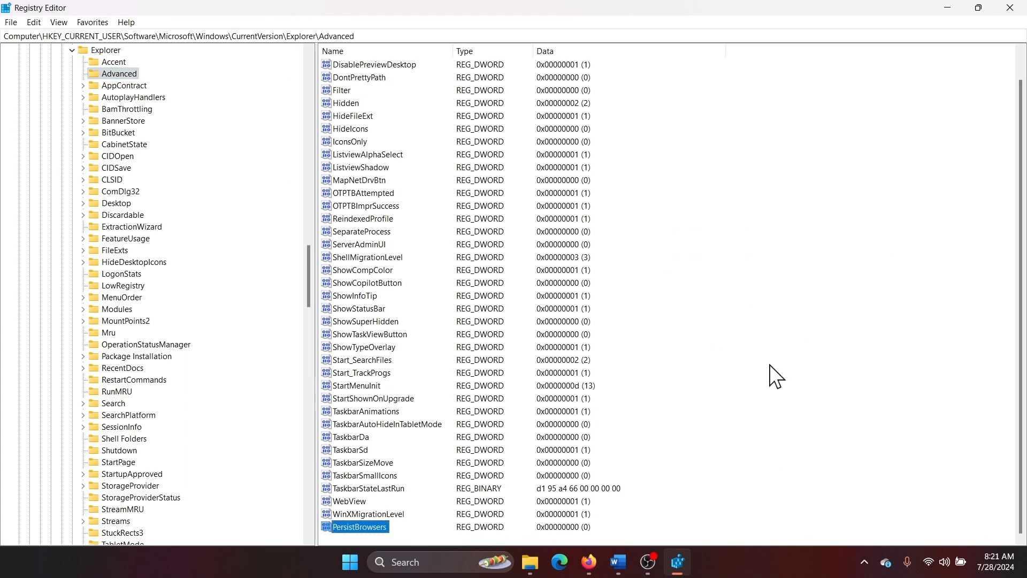
double_click(358, 527)
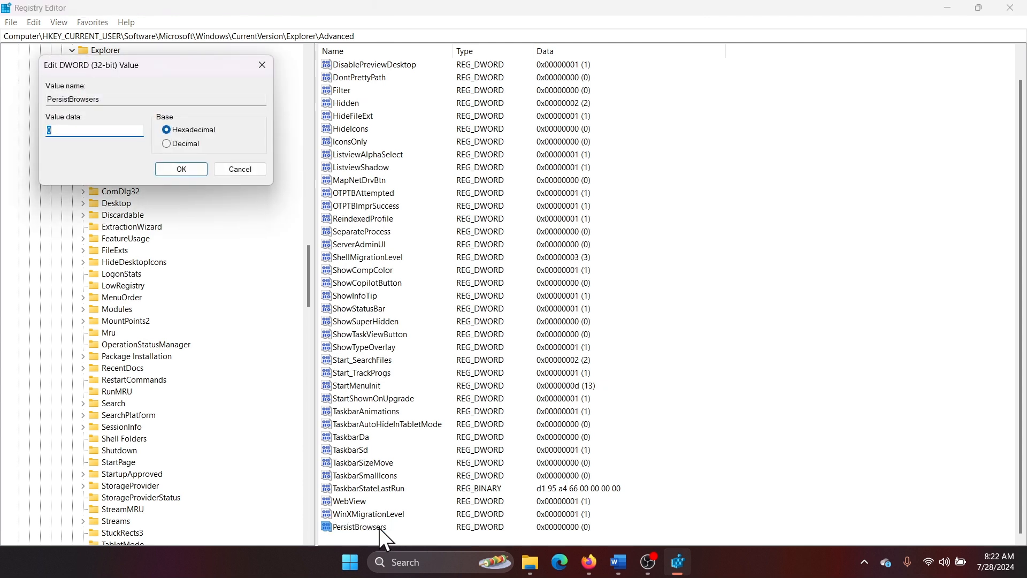
Keep PersistBrowsers value data at 0 and confirm the Edit DWORD dialog
left_click(239, 169)
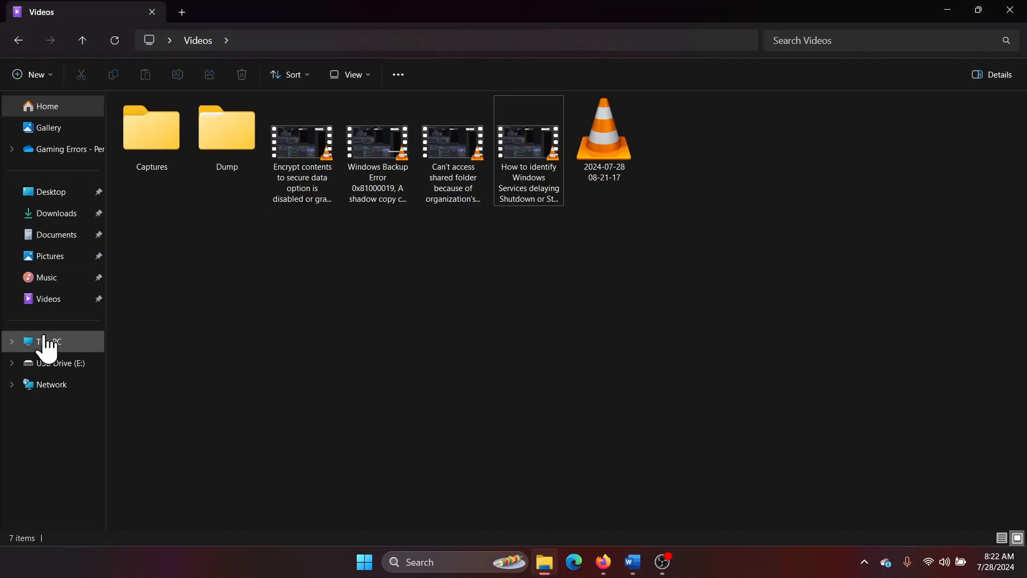
Show This PC listing Local Disk C:, New Volume D: and USB Drive E:
left_click(48, 341)
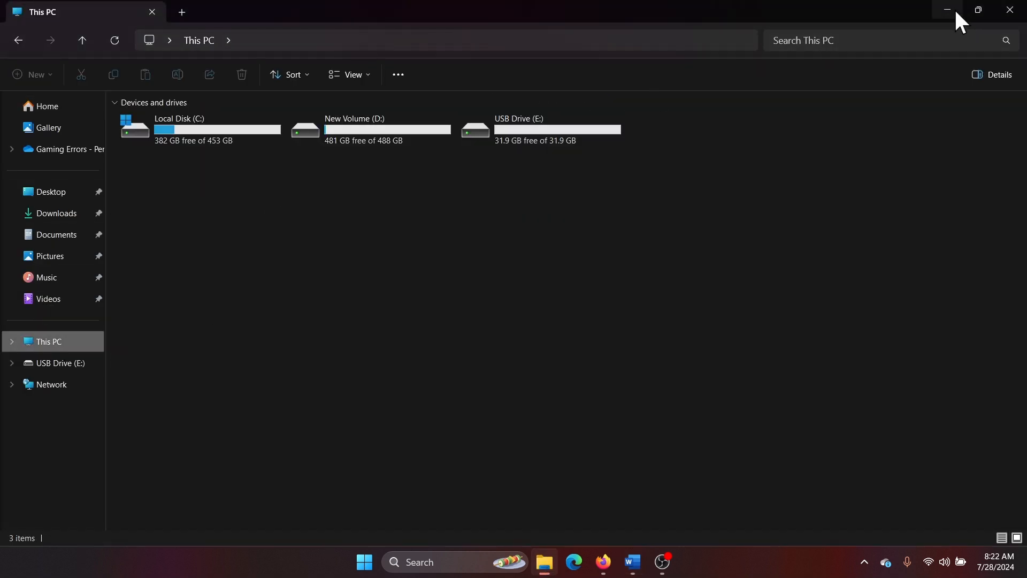